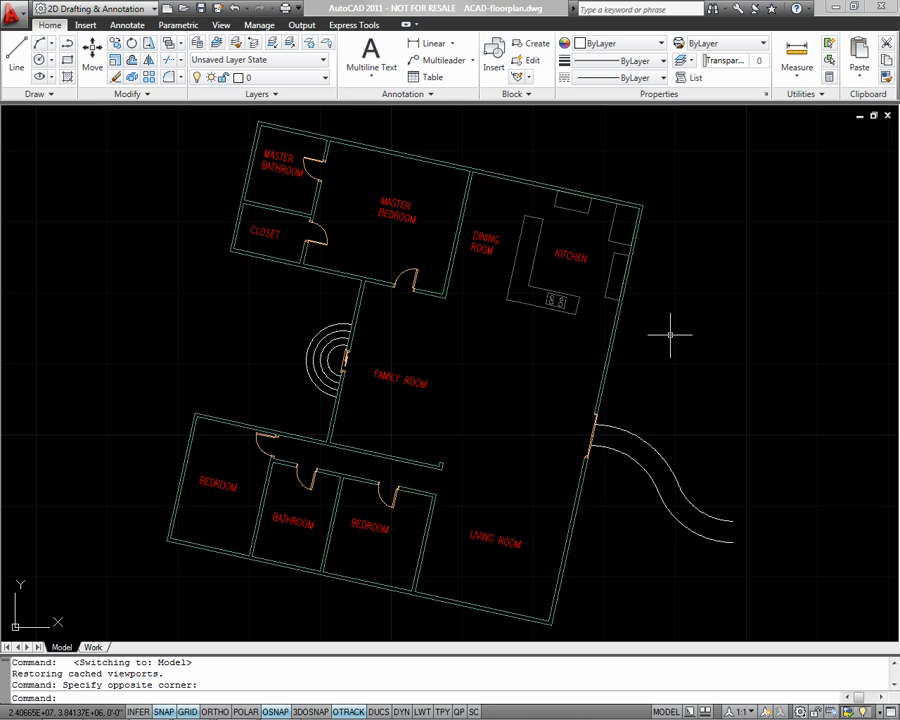
mouse_move(92, 648)
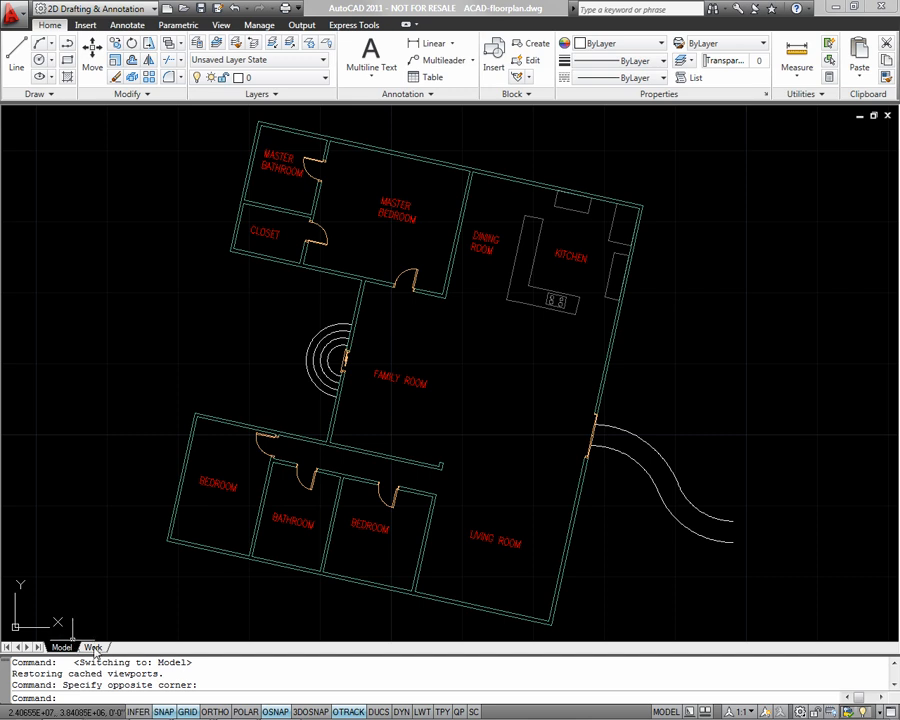
mouse_move(68, 568)
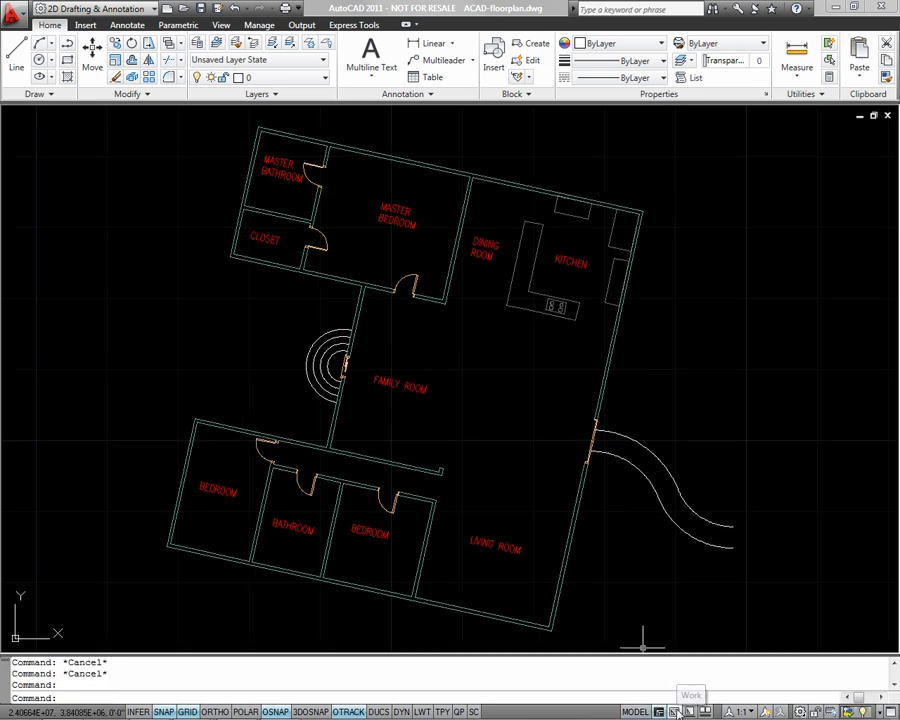
mouse_move(666, 712)
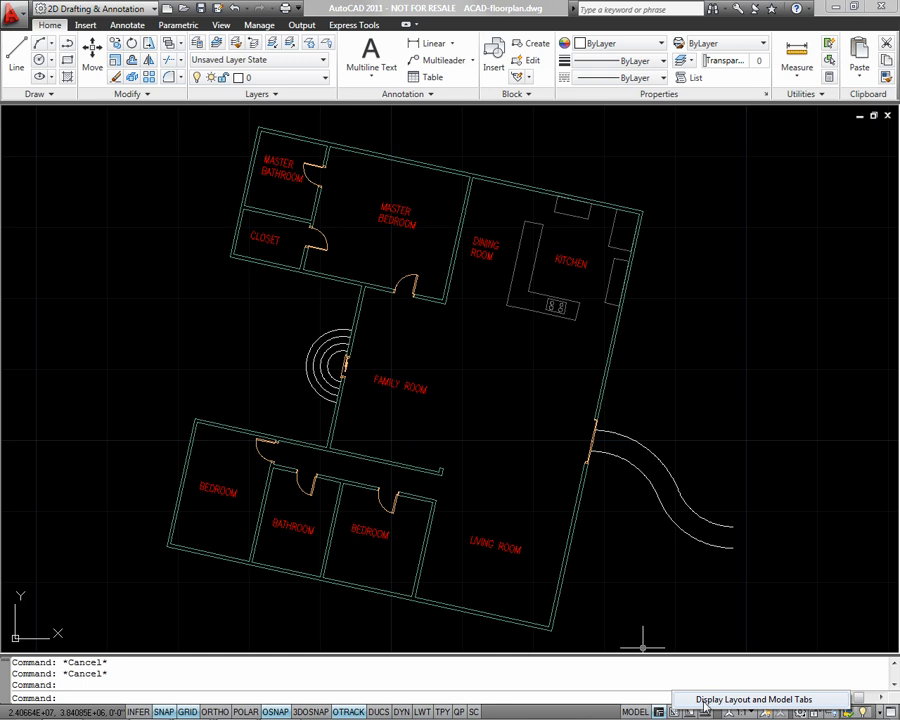
- Show the Model and Layout tabs from the status bar Model button
left_click(712, 692)
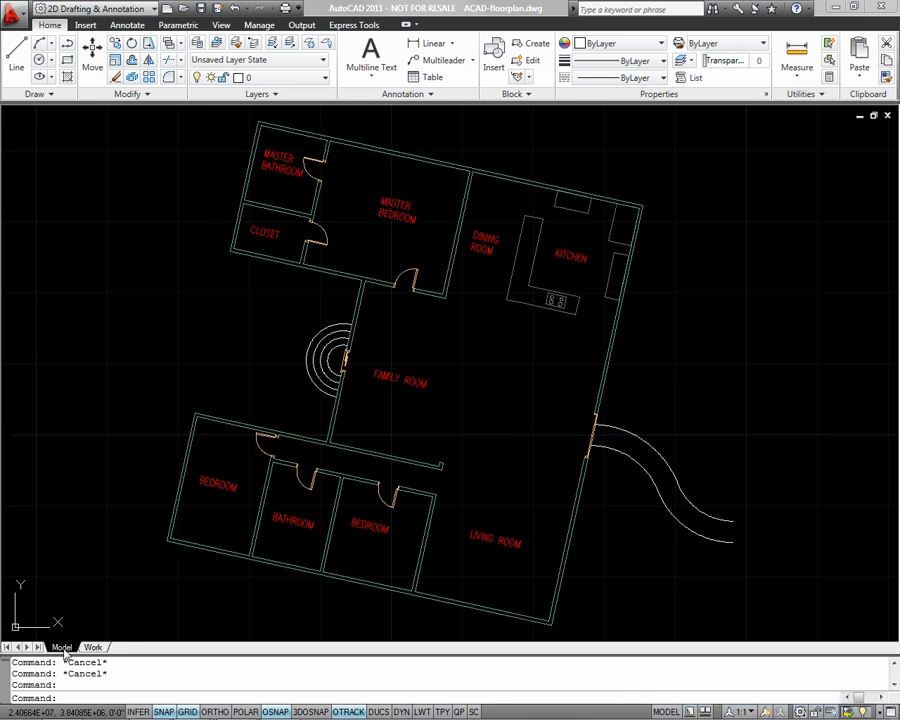
mouse_move(64, 646)
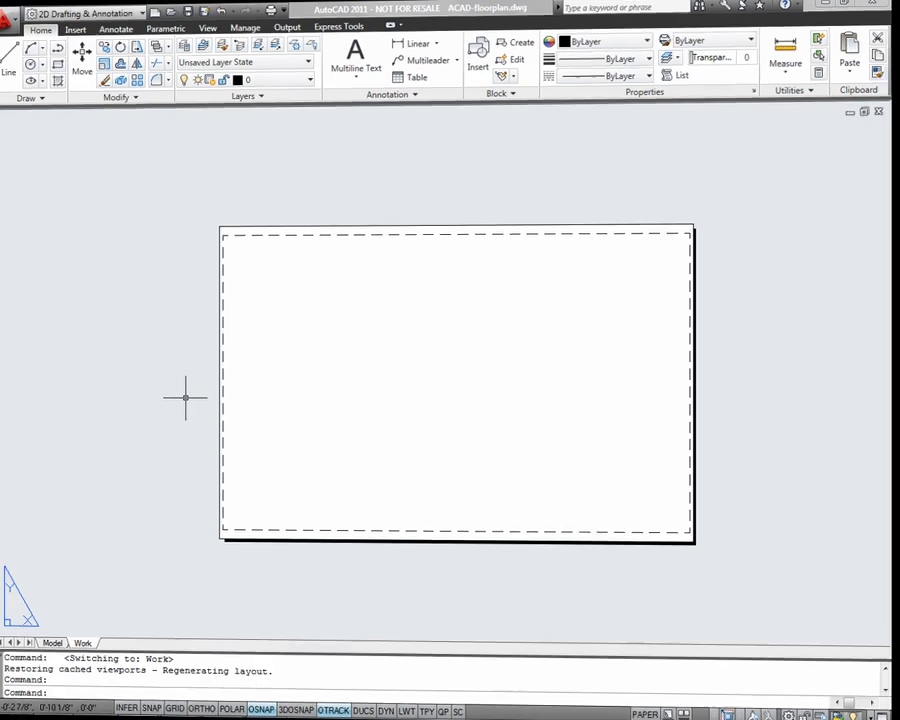
- On Layout1, create a new page setup named 22x34 in Page Setup Manager
left_click(60, 634)
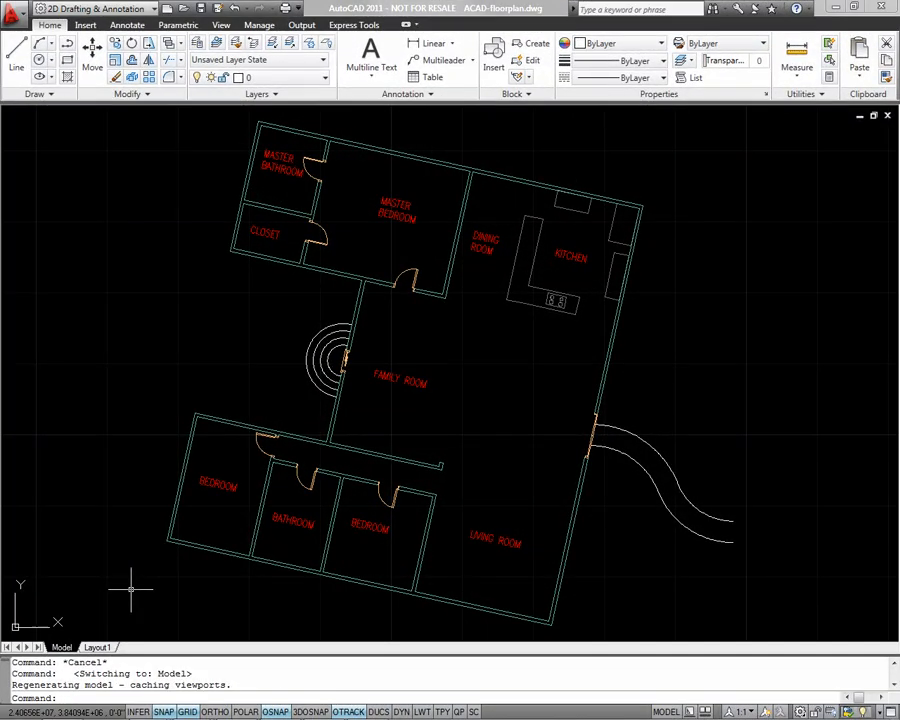
mouse_move(128, 586)
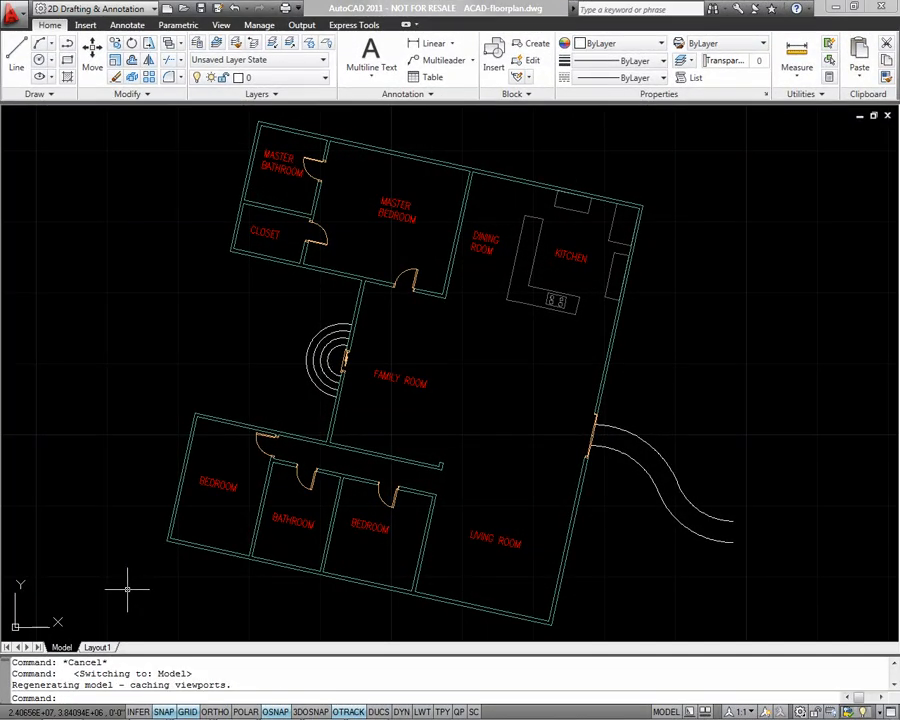
left_click(96, 648)
type("pagesetup")
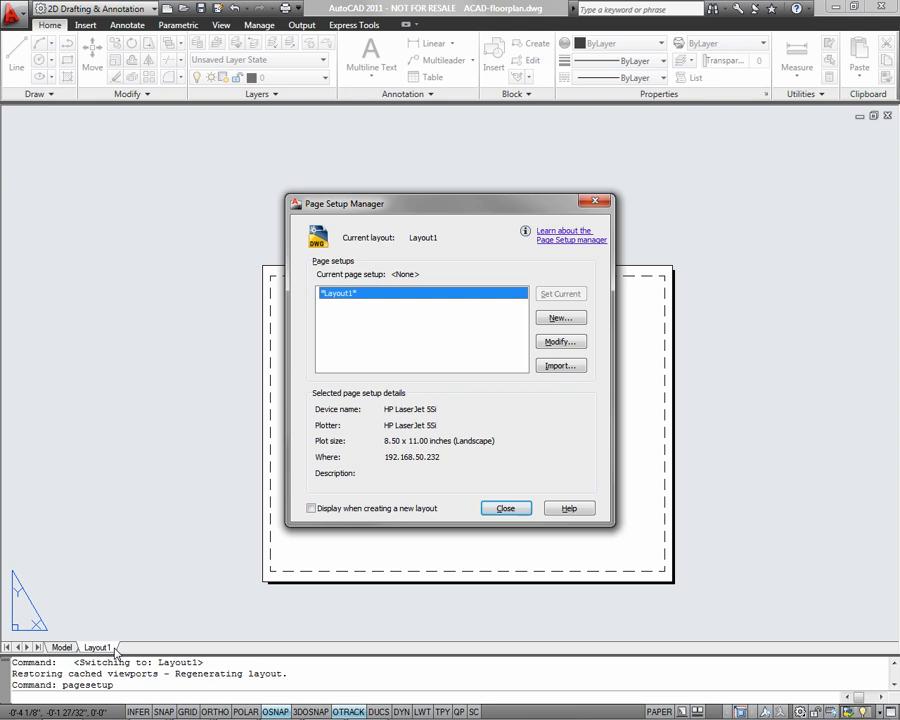
mouse_move(556, 328)
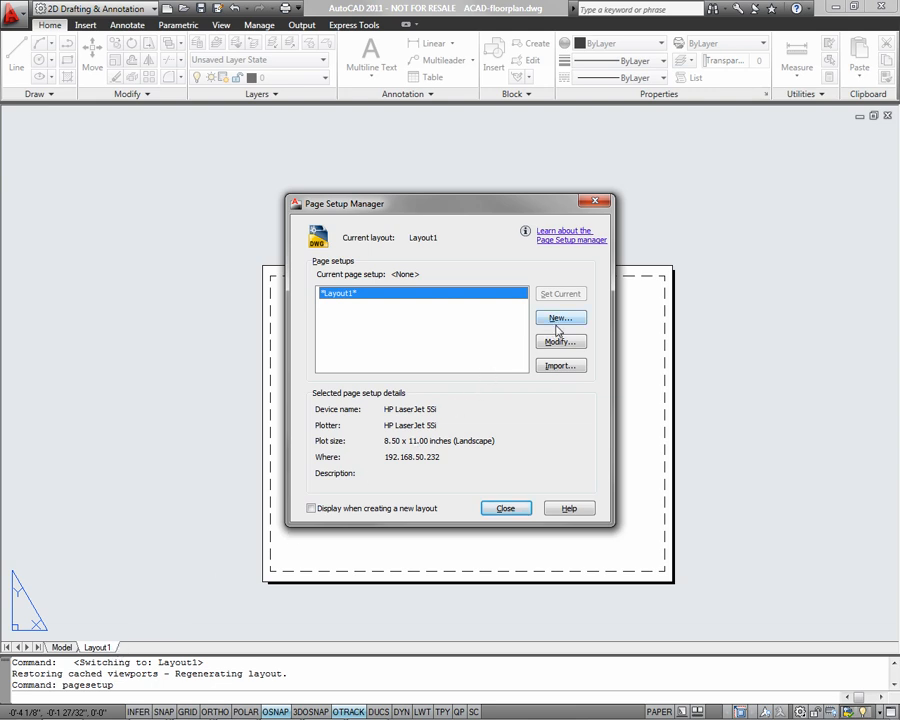
left_click(560, 318)
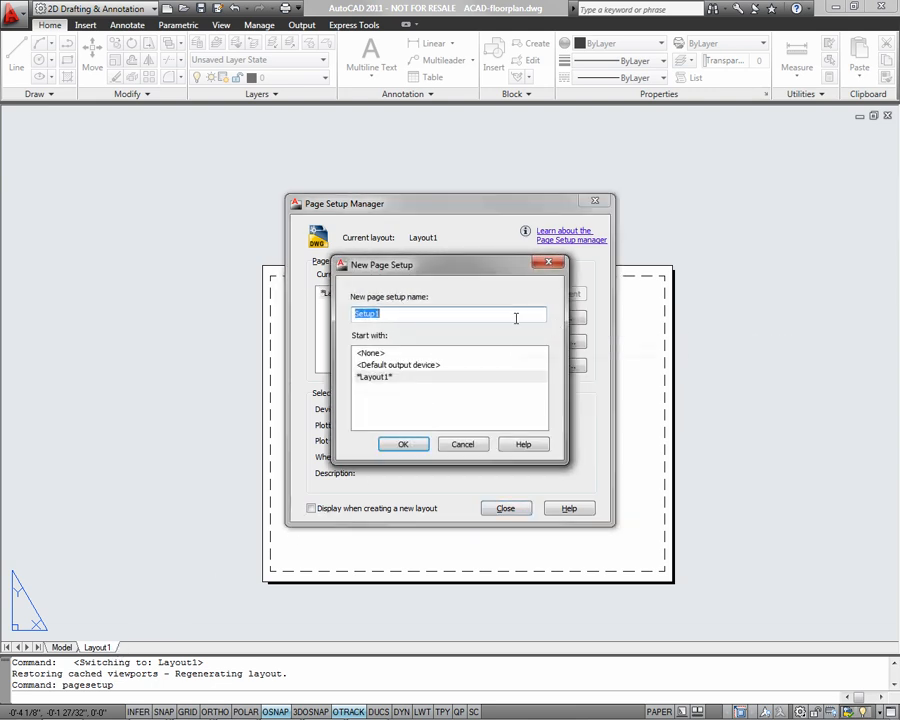
type("2")
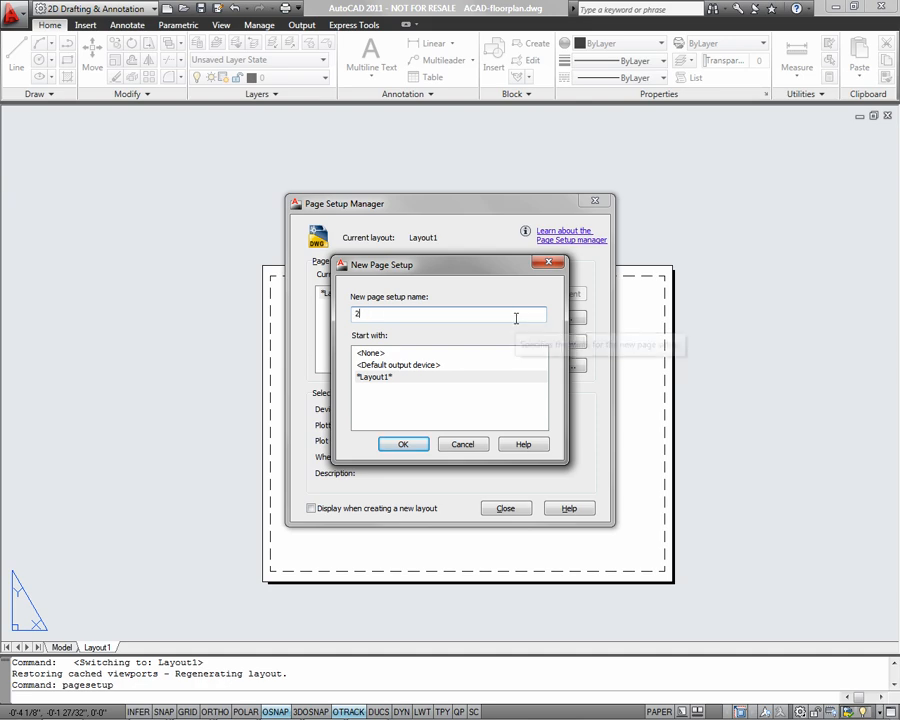
type("22x34")
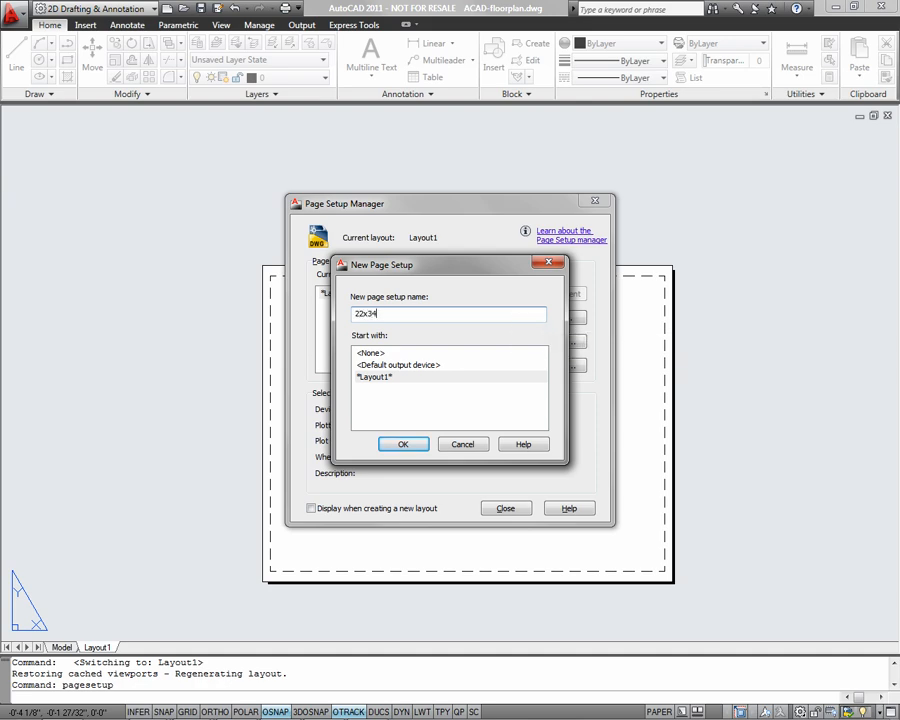
left_click(404, 444)
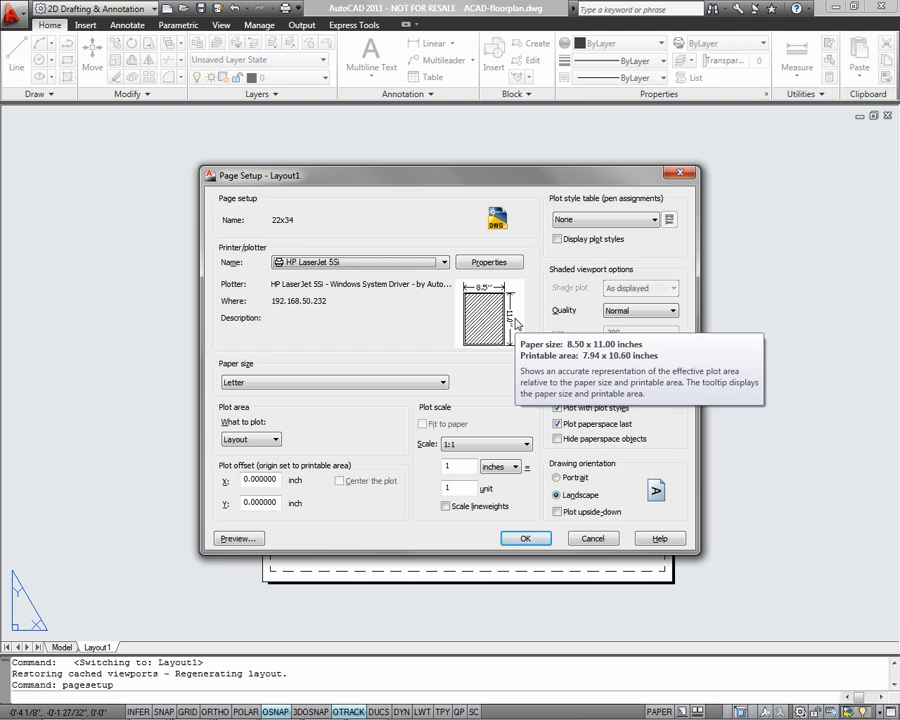
mouse_move(472, 276)
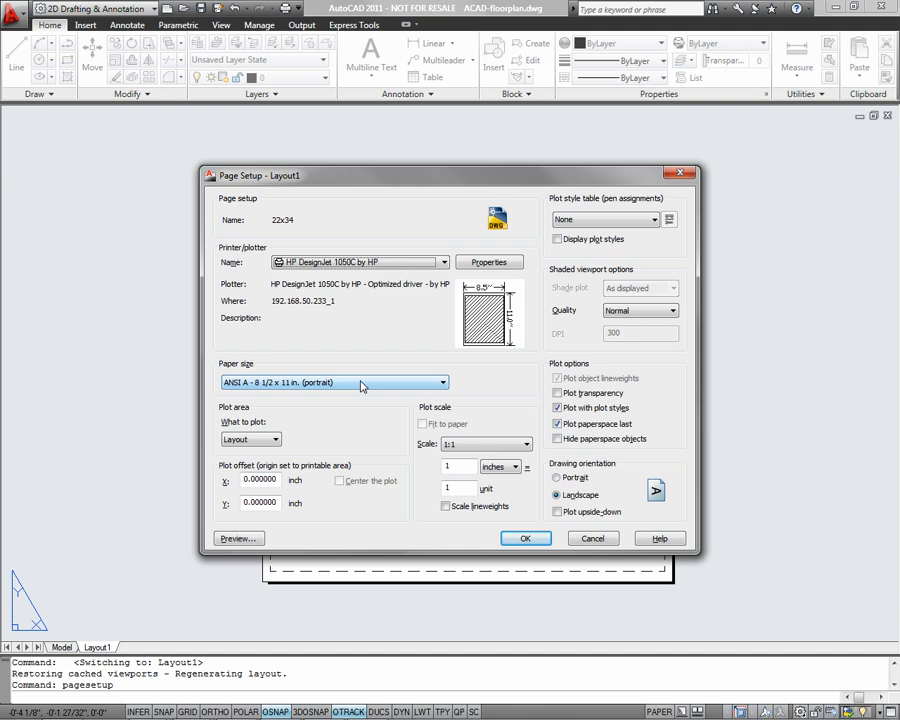
- Choose ANSI D 22 x 34 inch landscape paper with Layout as plot area, and save the setup
left_click(332, 382)
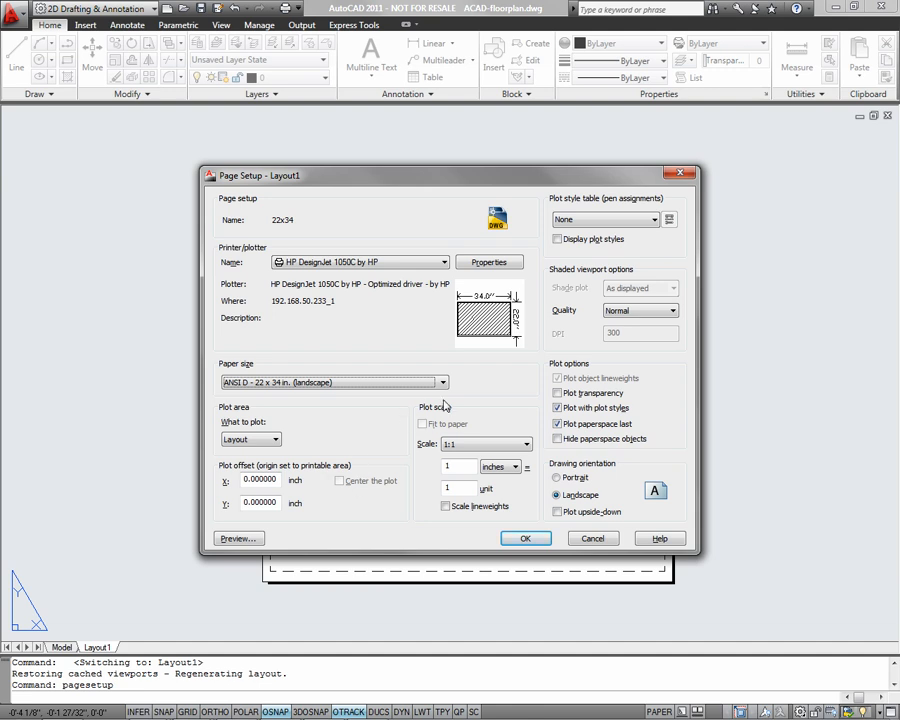
mouse_move(466, 448)
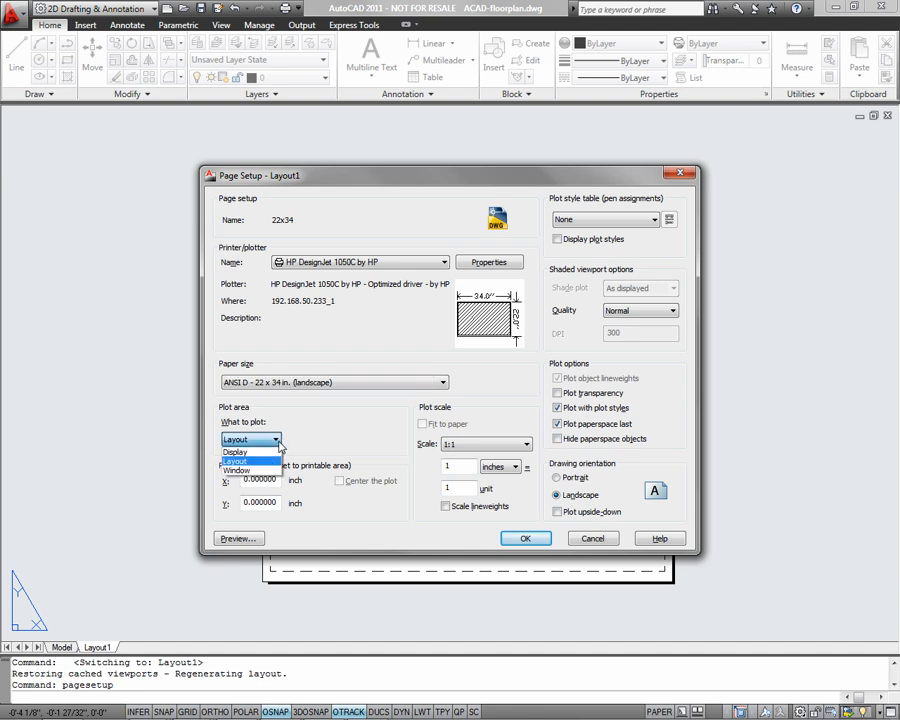
left_click(240, 462)
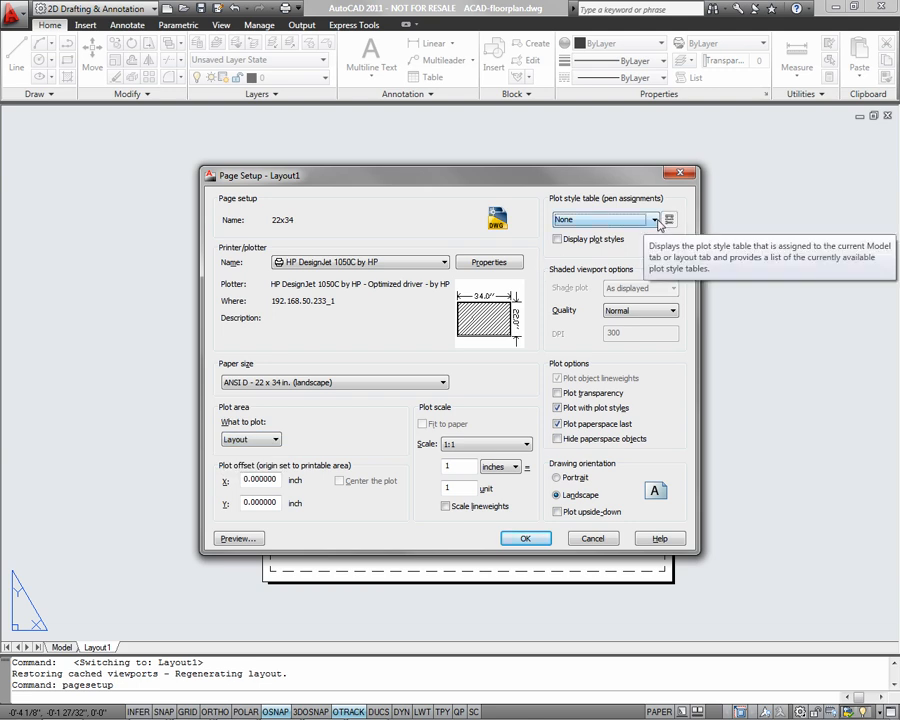
left_click(666, 218)
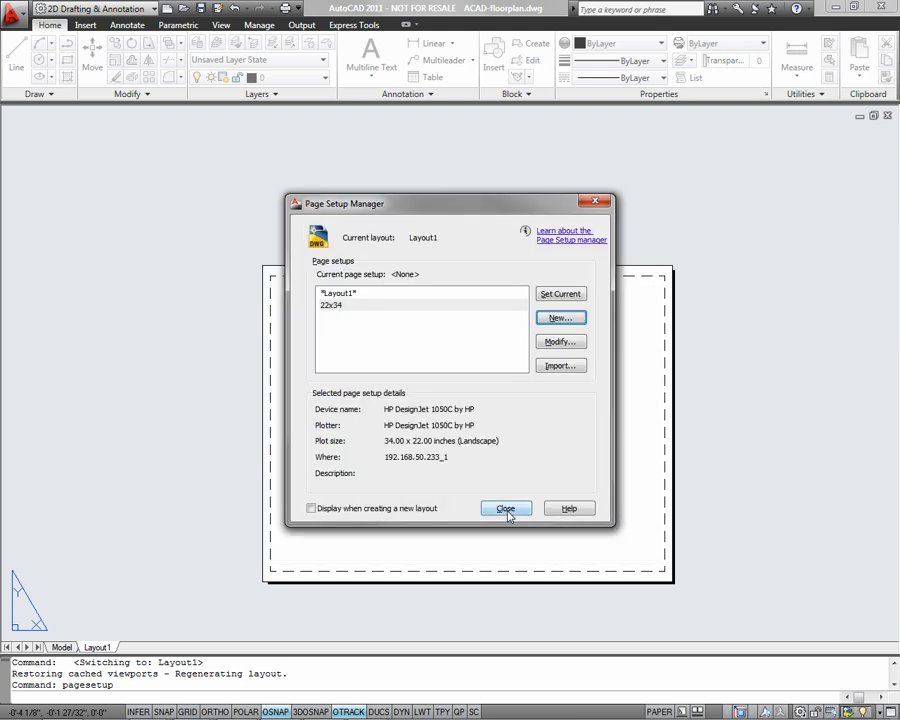
- Make 22x34 the current page setup for Layout1 and return to the sheet
left_click(332, 304)
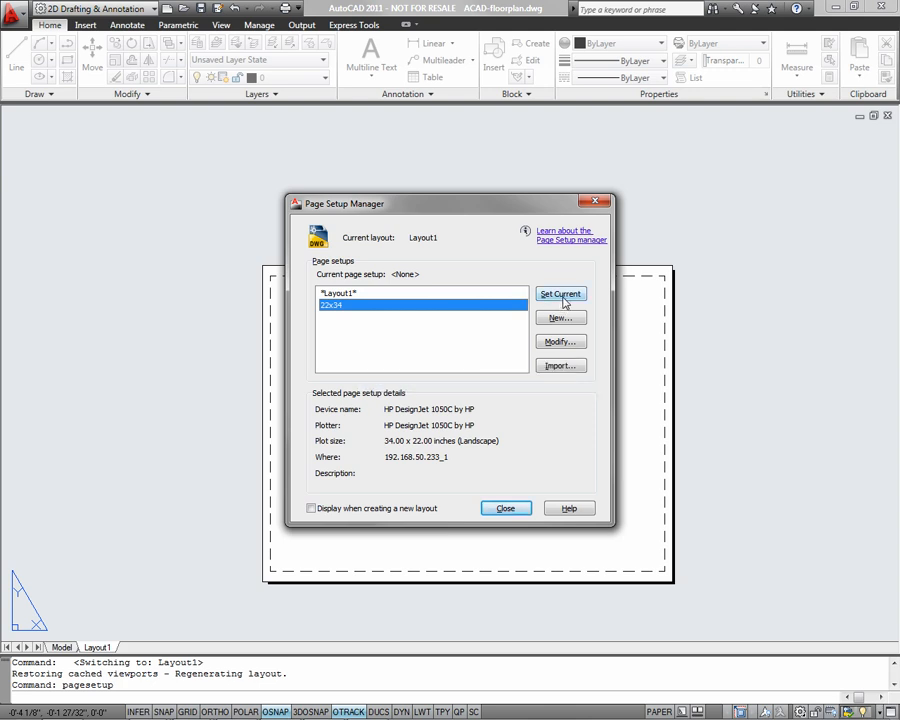
left_click(560, 292)
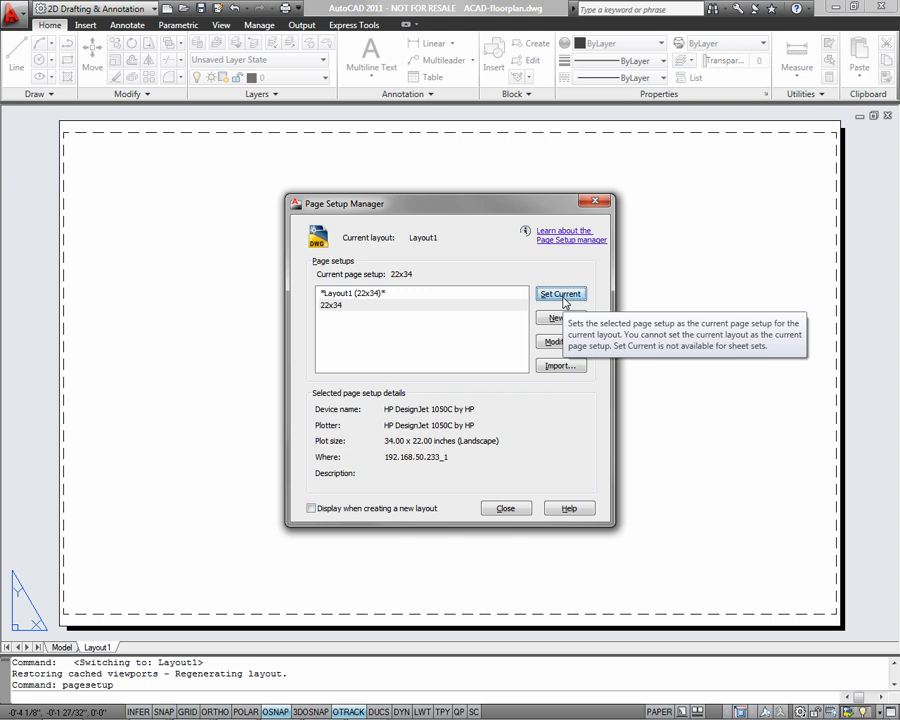
mouse_move(512, 492)
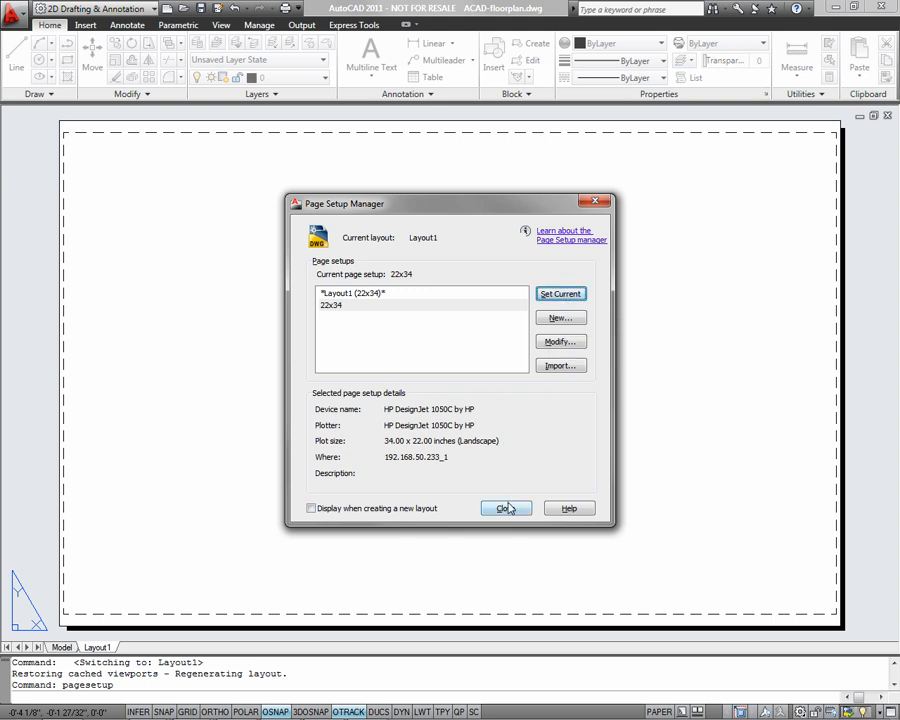
left_click(504, 508)
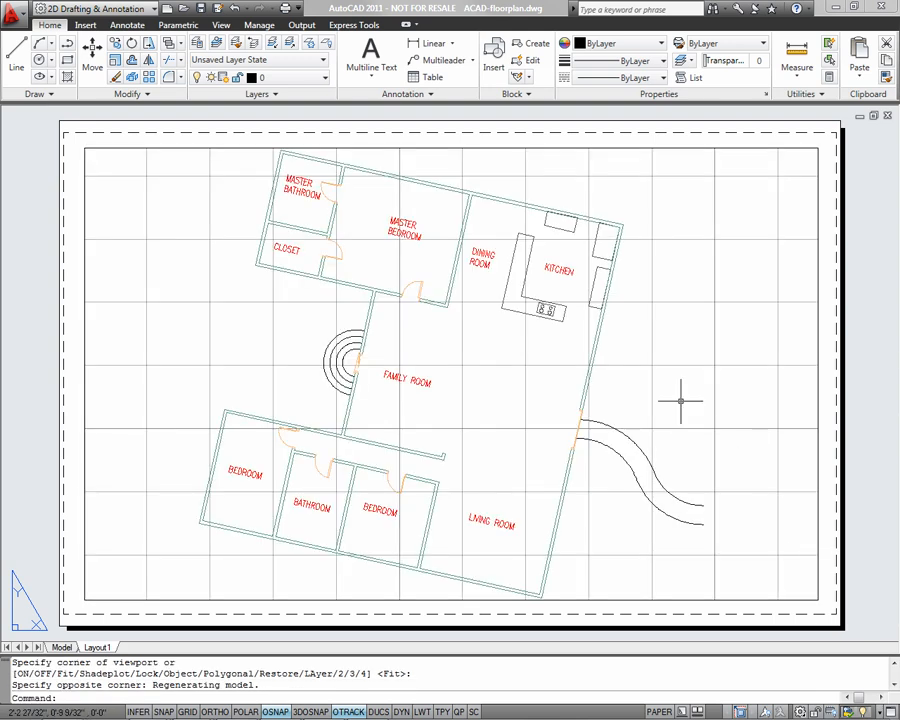
mouse_move(152, 568)
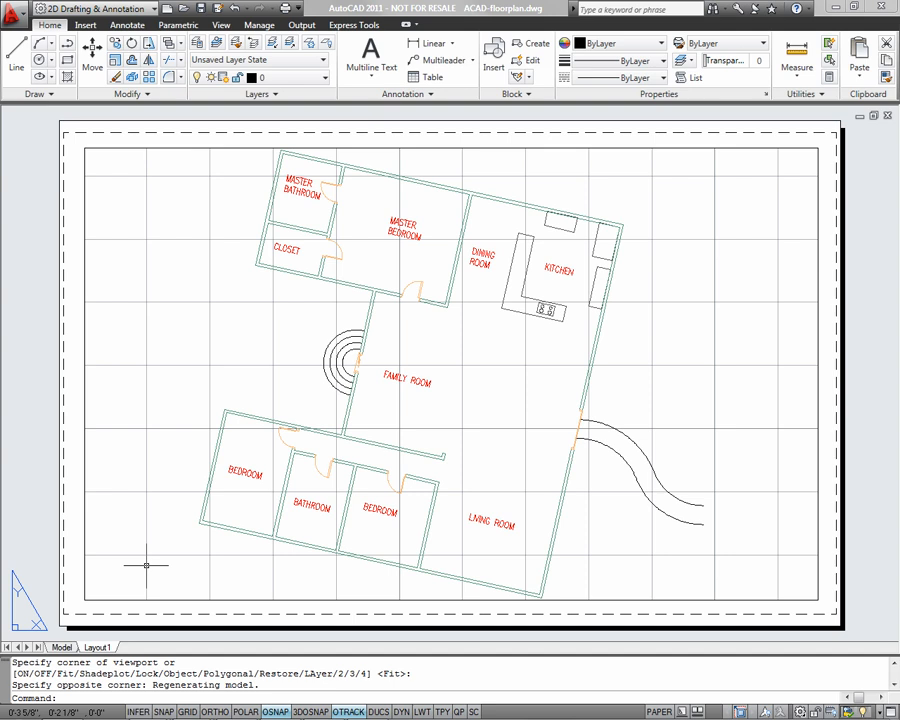
mouse_move(148, 424)
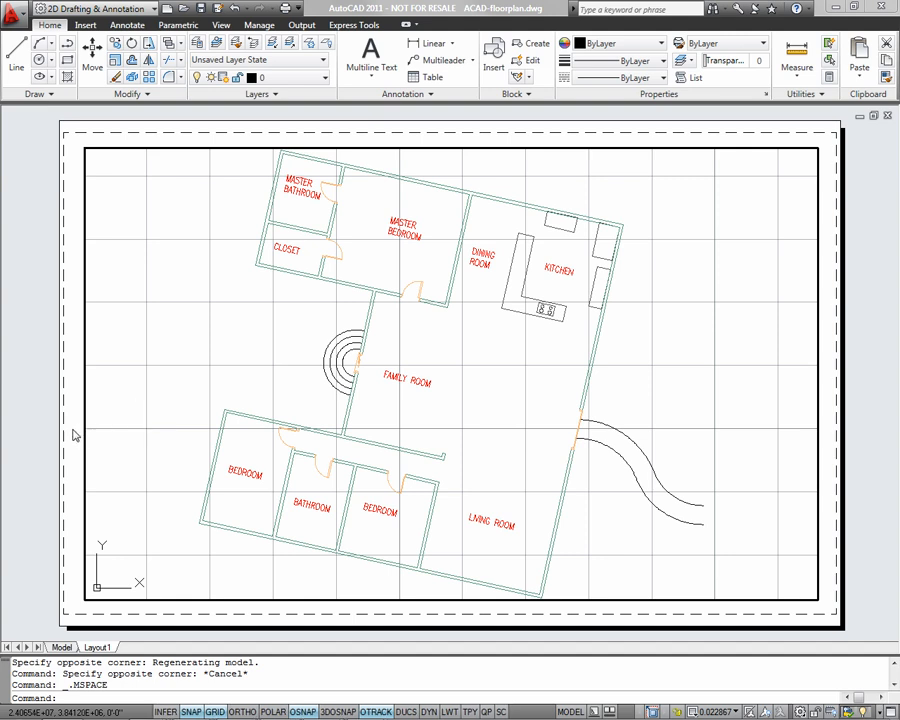
mouse_move(88, 432)
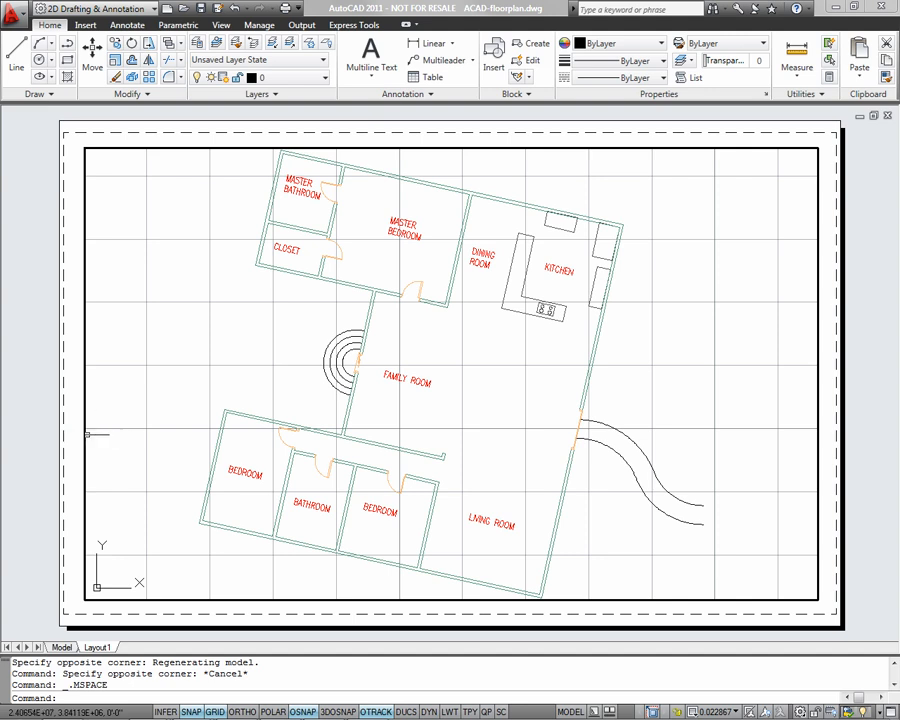
mouse_move(112, 440)
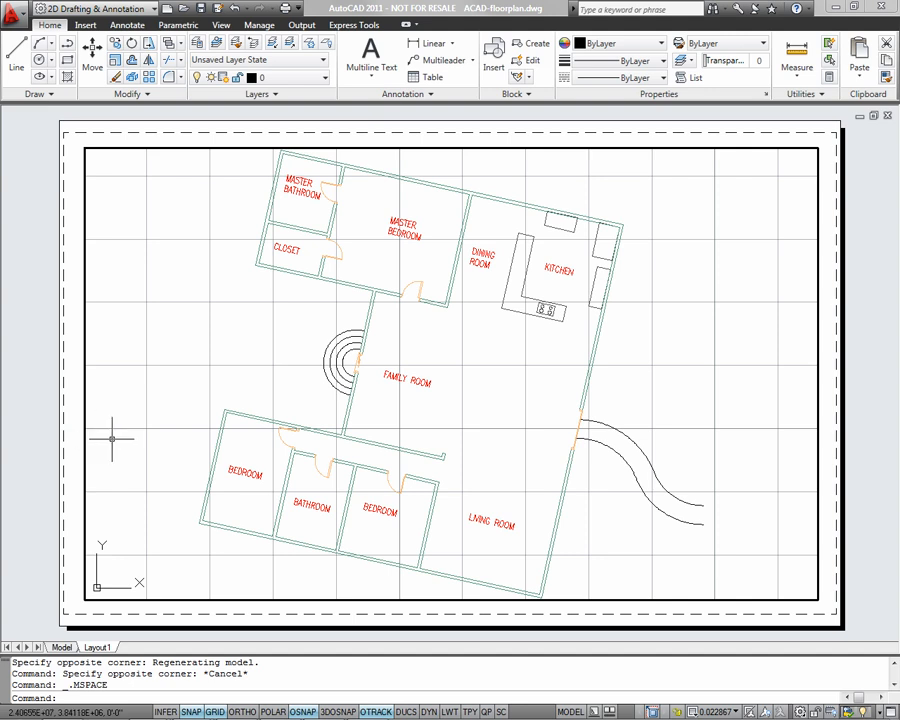
mouse_move(76, 444)
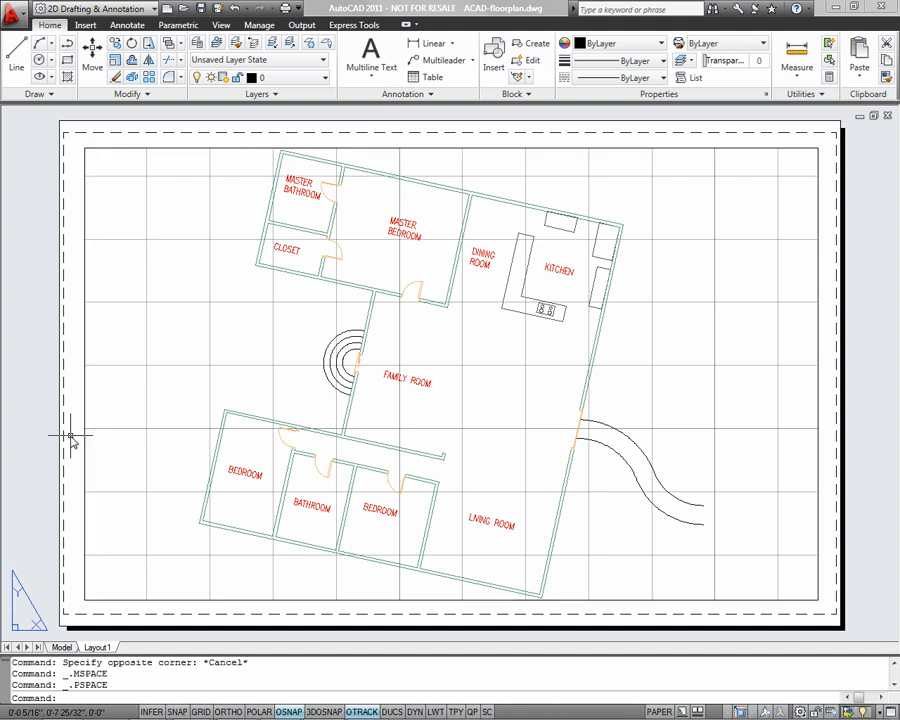
mouse_move(116, 432)
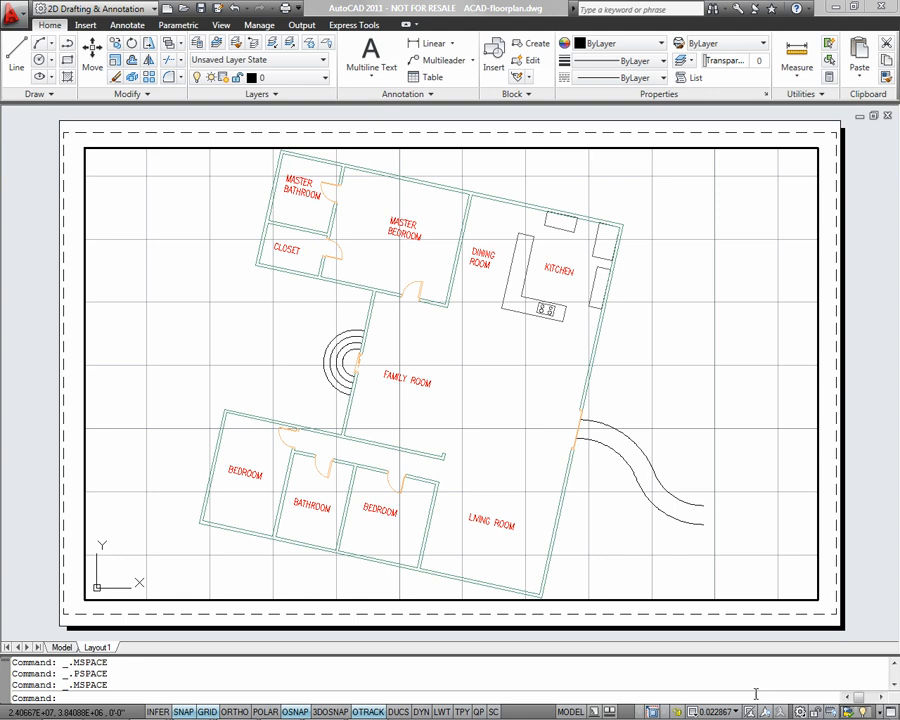
mouse_move(732, 712)
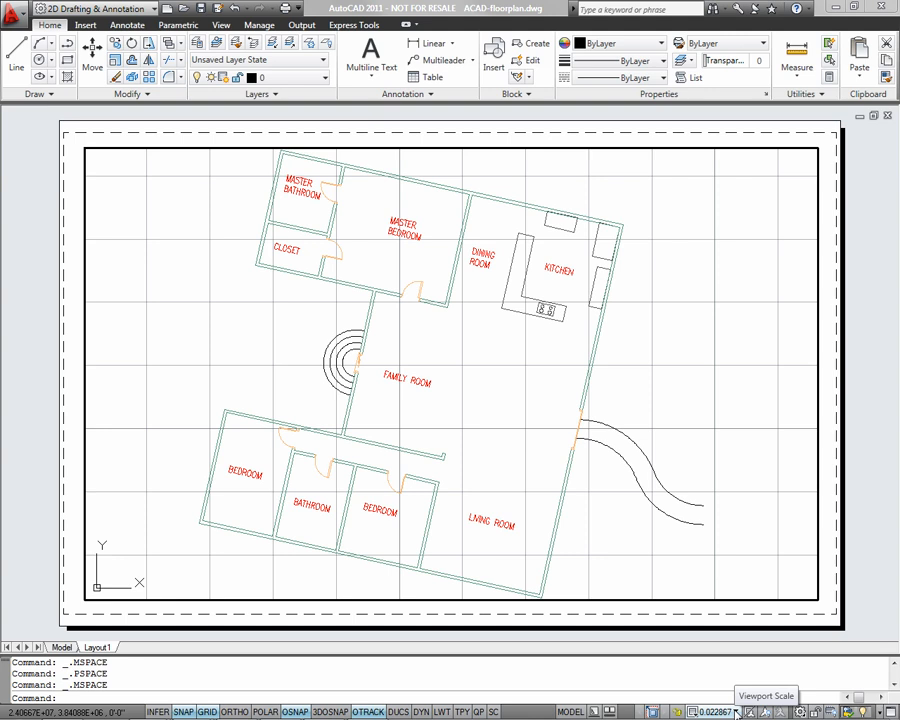
- Set the viewport scale to 3/16" = 1'-0" after trying 1/16", then lock the viewport
left_click(744, 712)
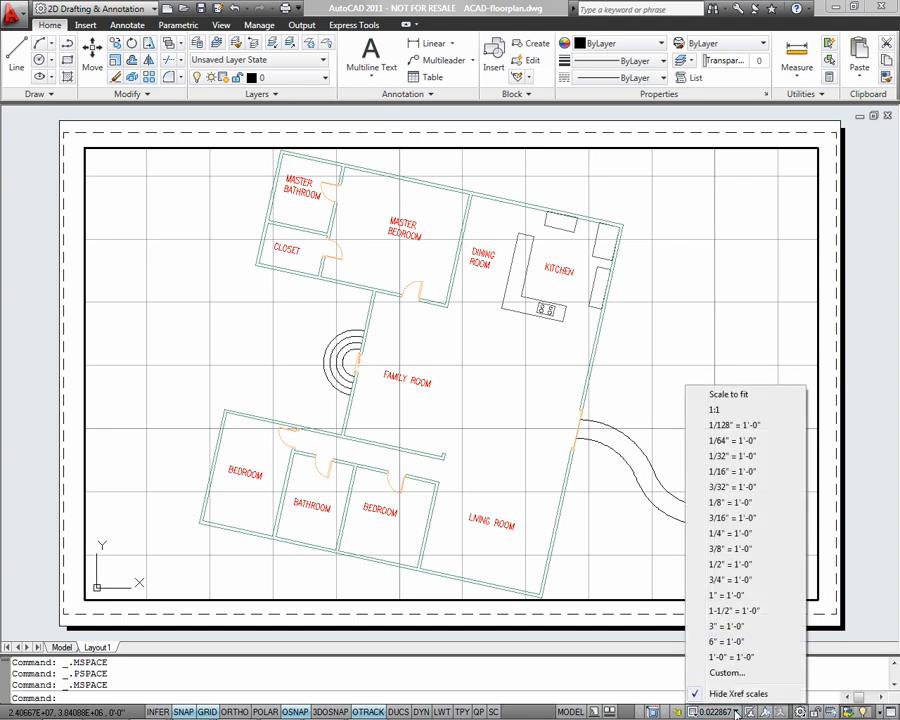
mouse_move(730, 548)
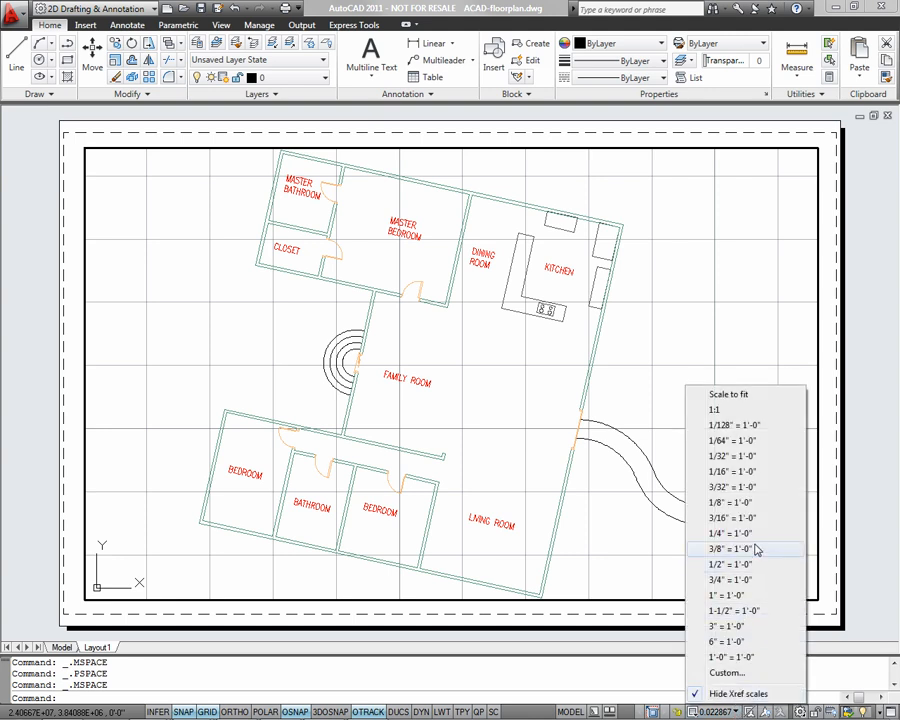
left_click(728, 518)
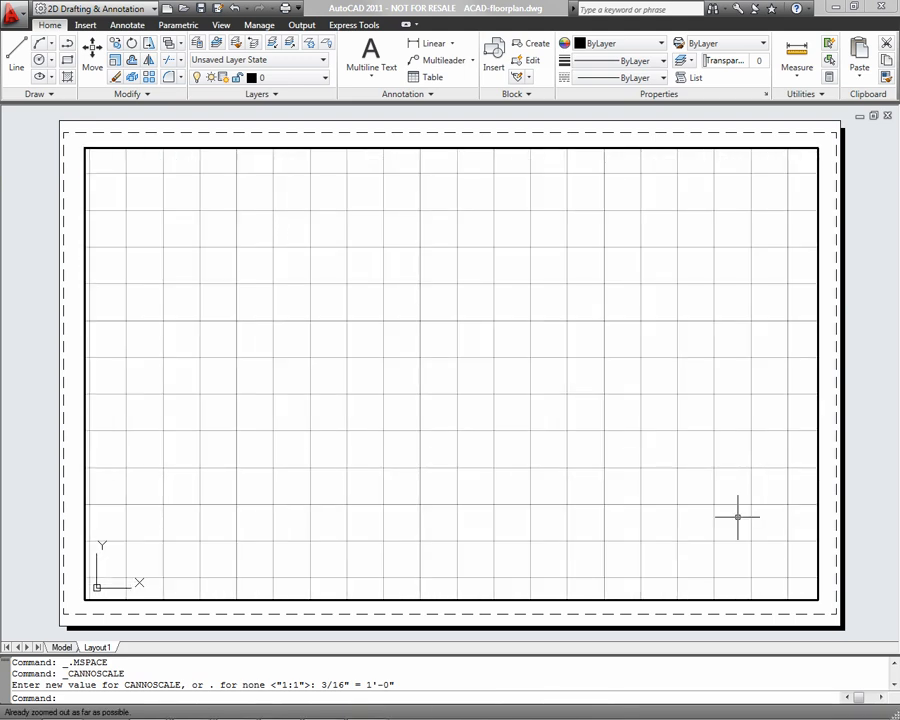
key("enter")
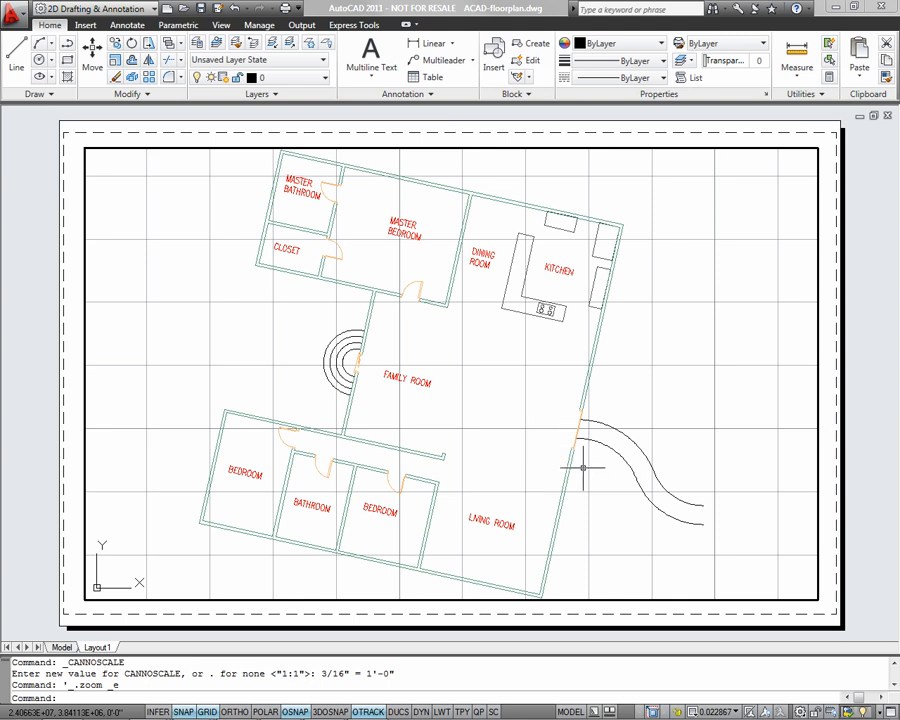
left_click(710, 708)
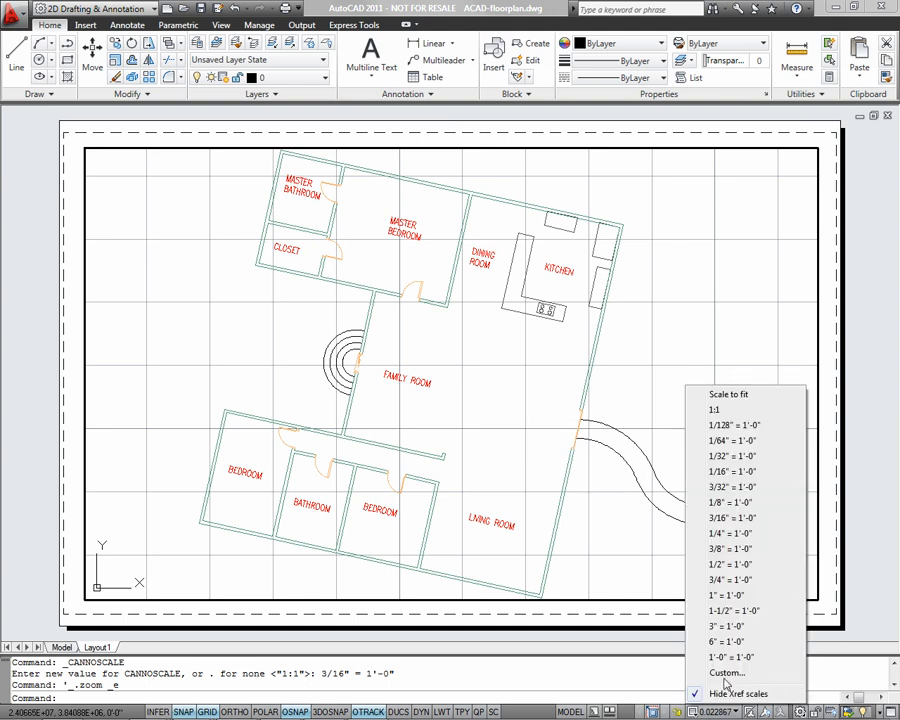
mouse_move(730, 472)
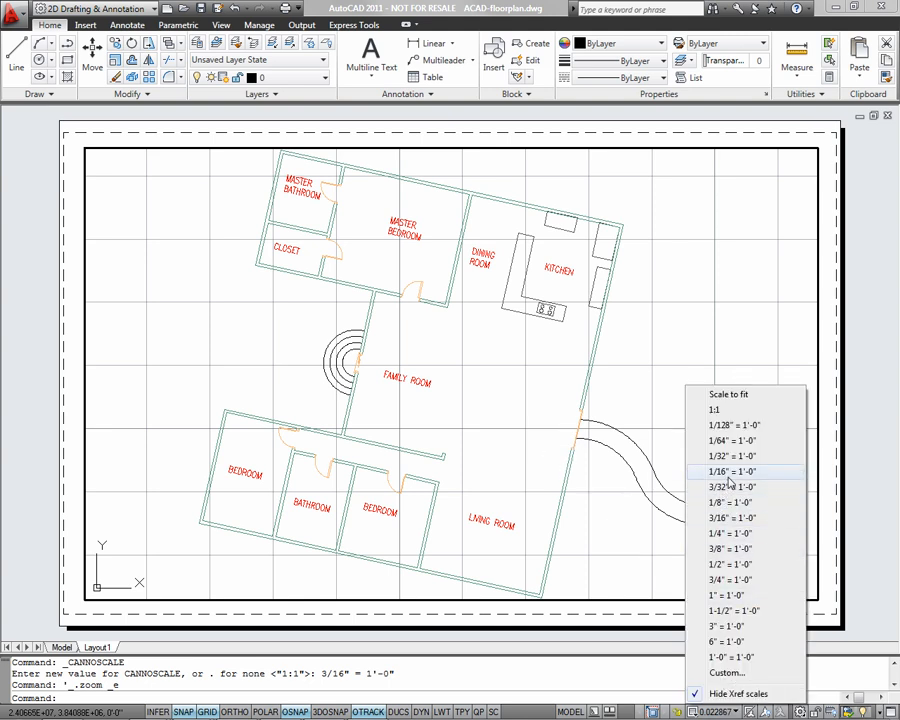
left_click(728, 472)
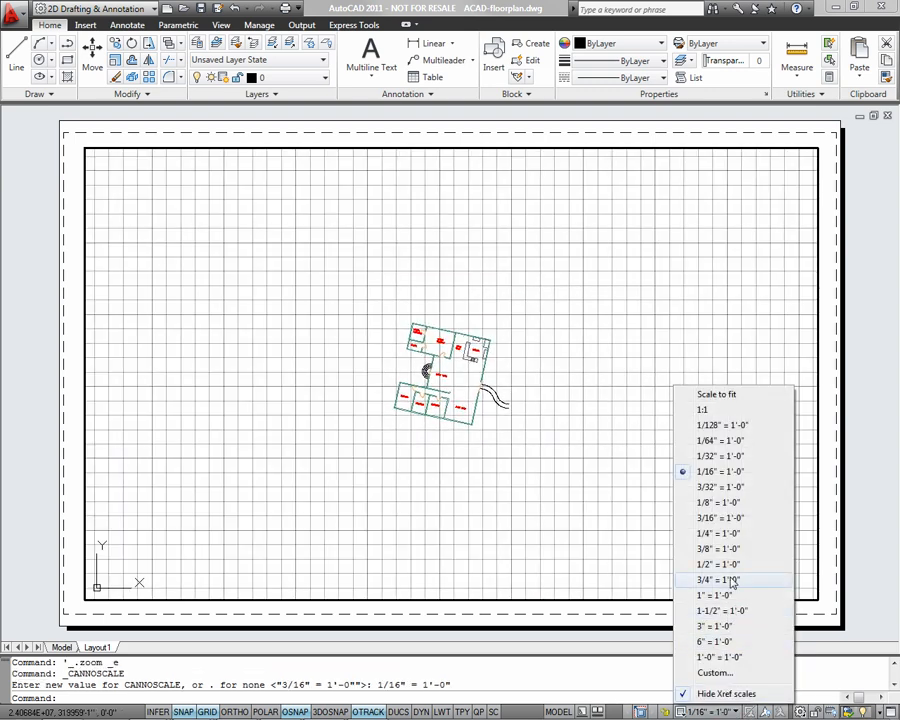
left_click(716, 518)
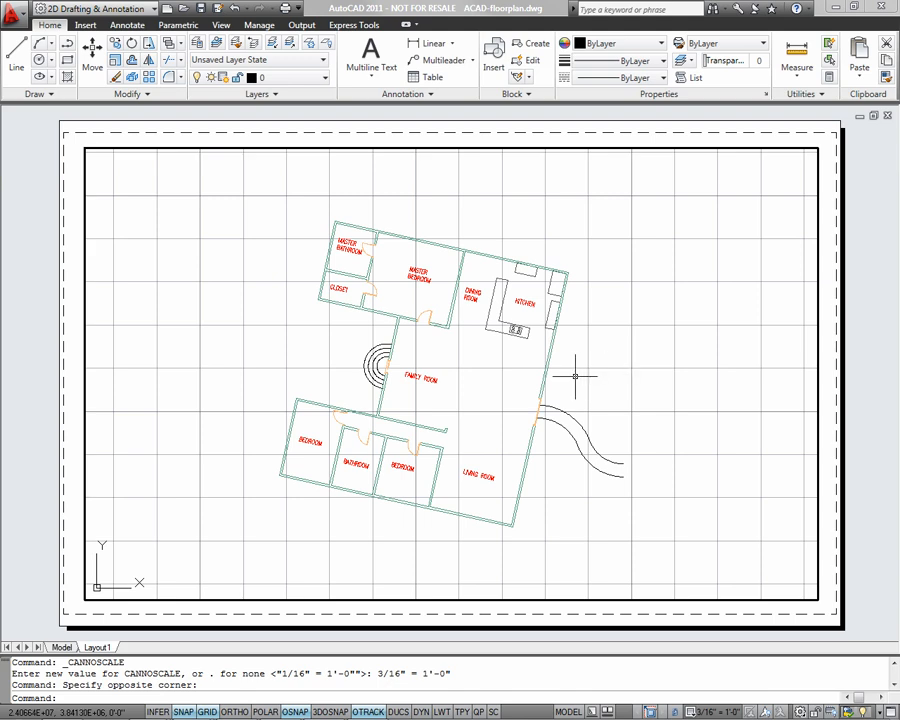
left_click(100, 648)
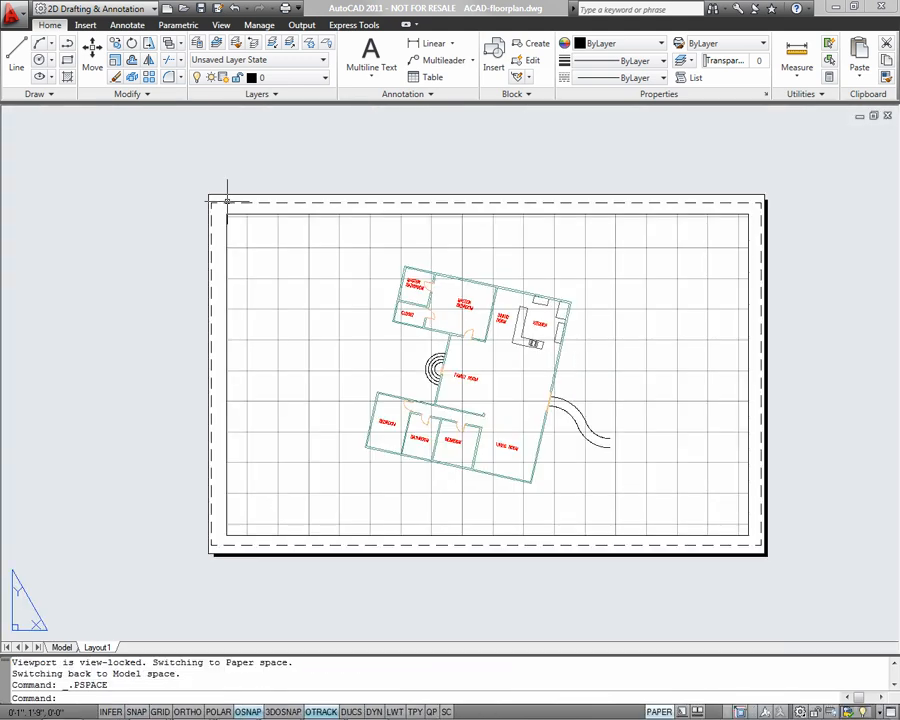
mouse_move(170, 502)
type("i")
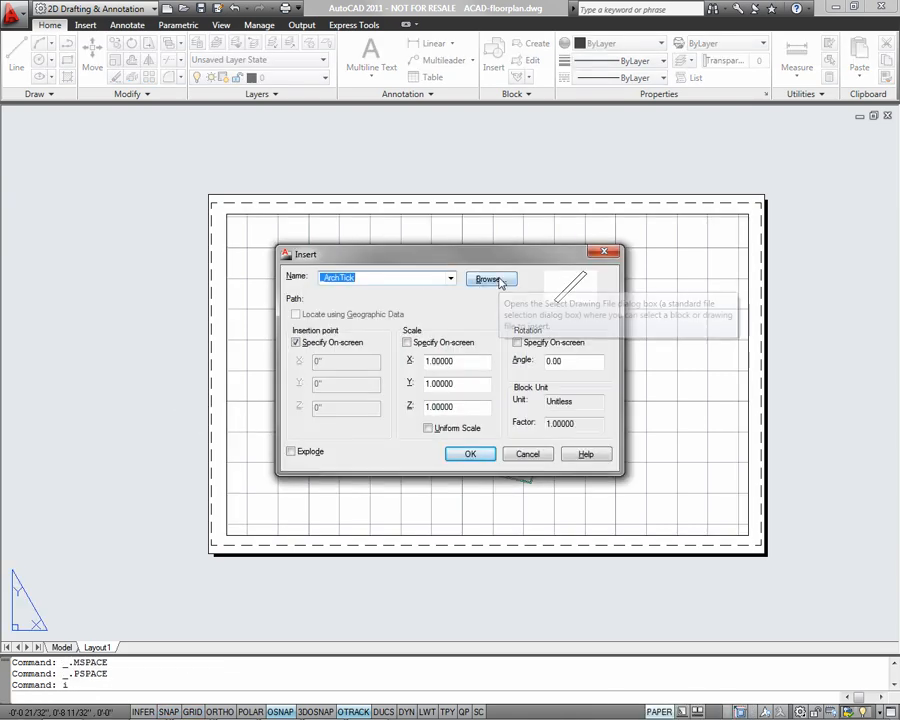
- Browse to 22x34.dwg and insert it as the title block on the layout
left_click(490, 278)
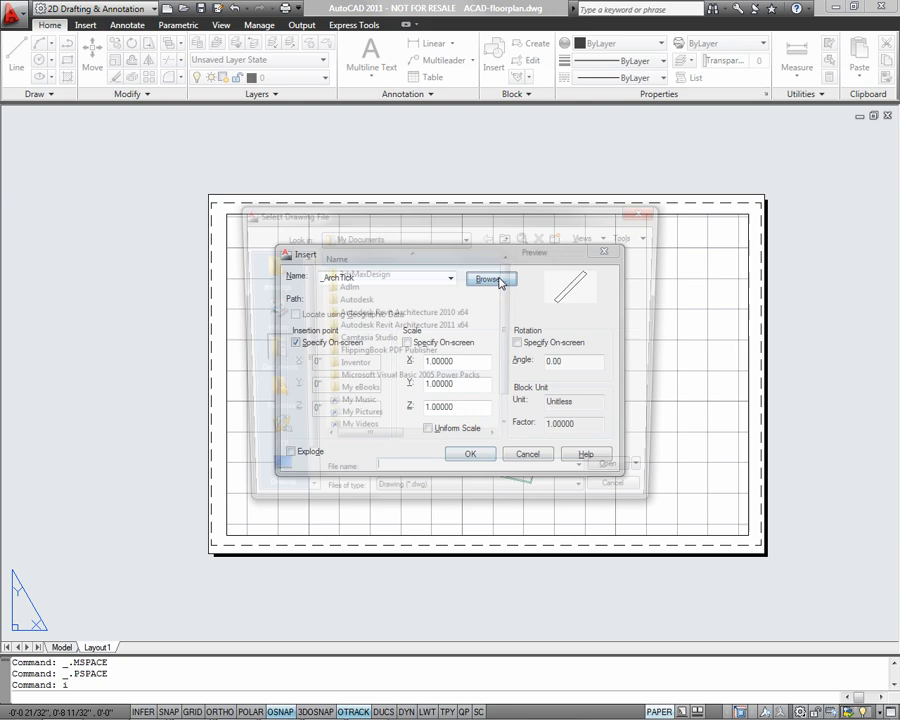
left_click(492, 280)
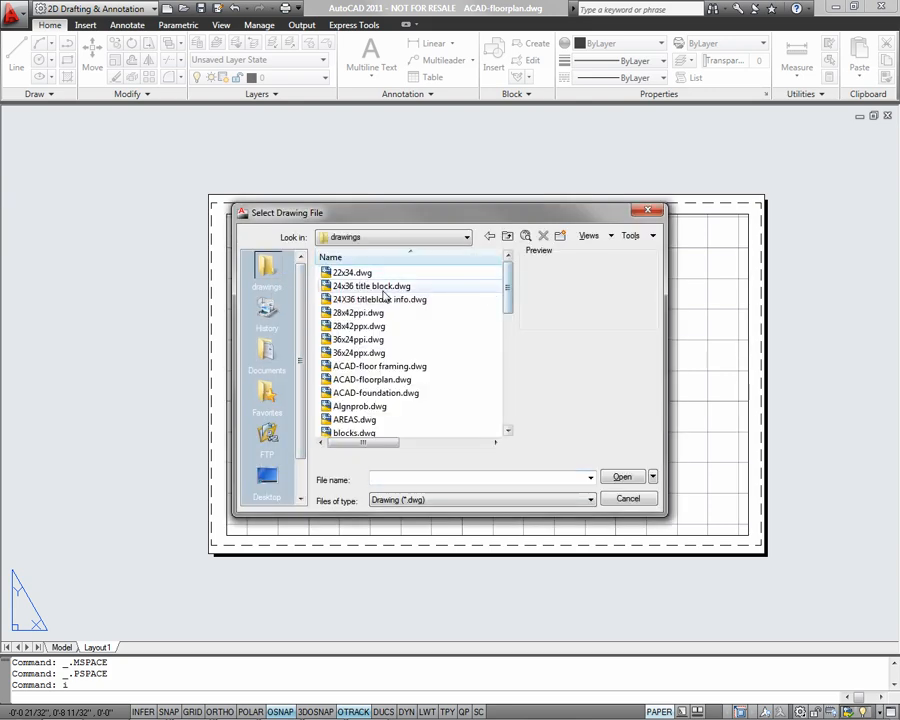
left_click(352, 272)
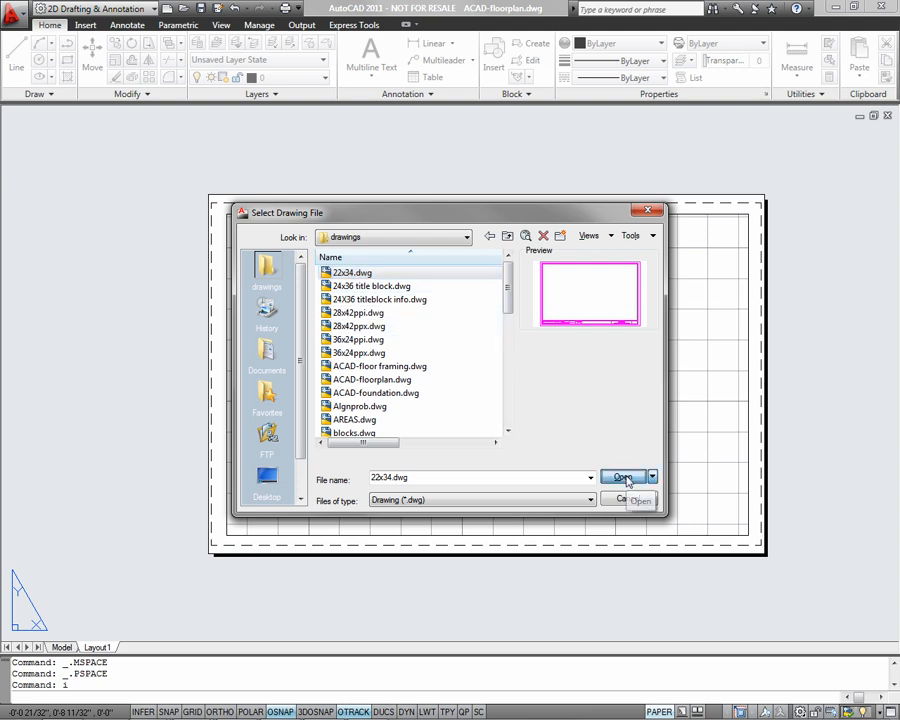
left_click(622, 476)
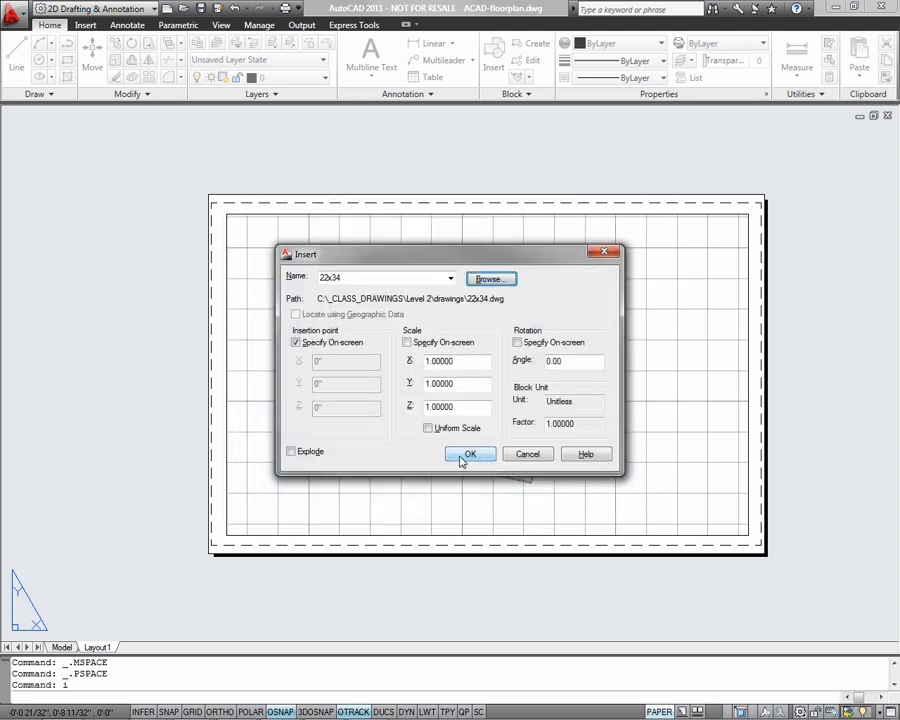
left_click(470, 454)
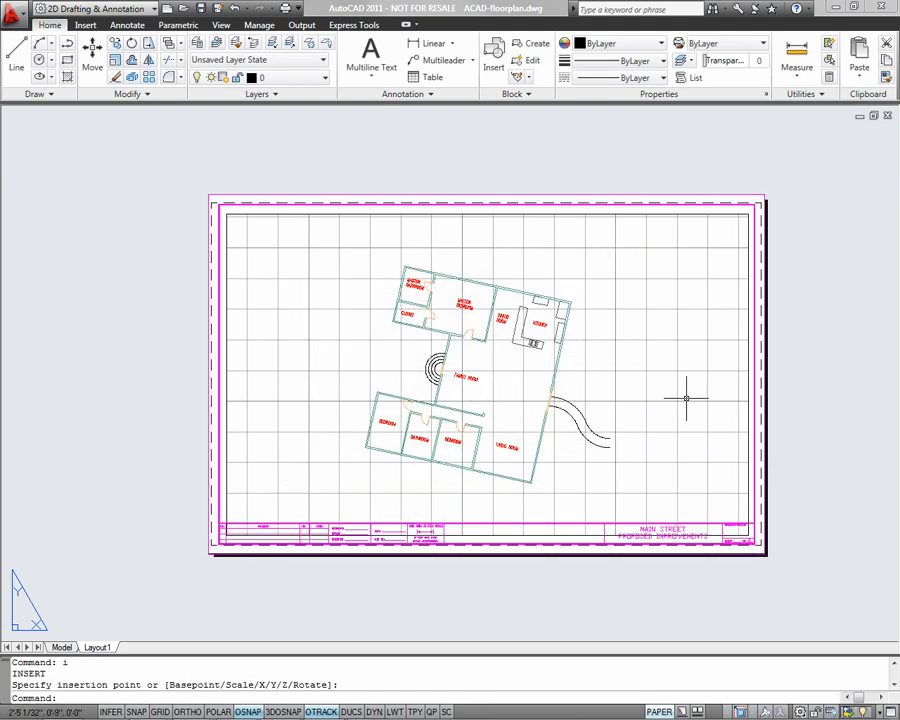
- Run PLOT and select the 22x34 page setup in the Plot dialog
type("plot")
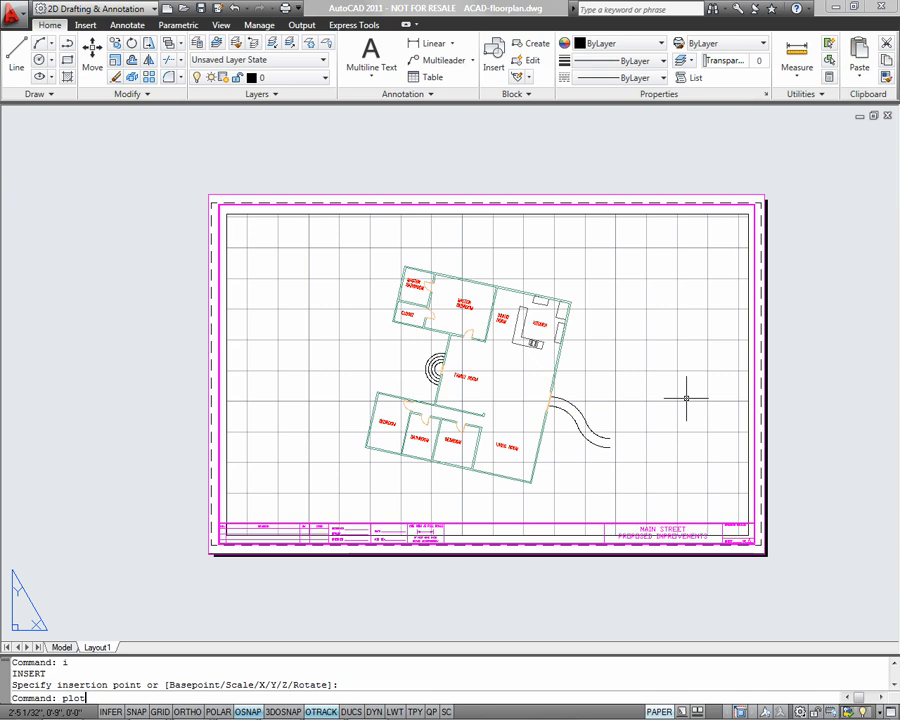
key("Enter")
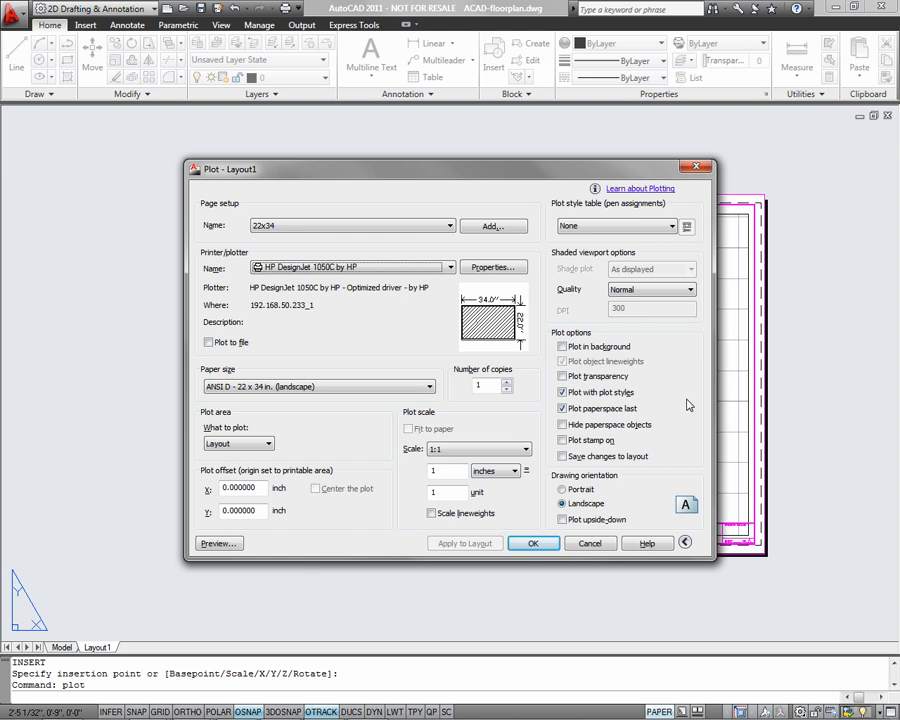
left_click(214, 544)
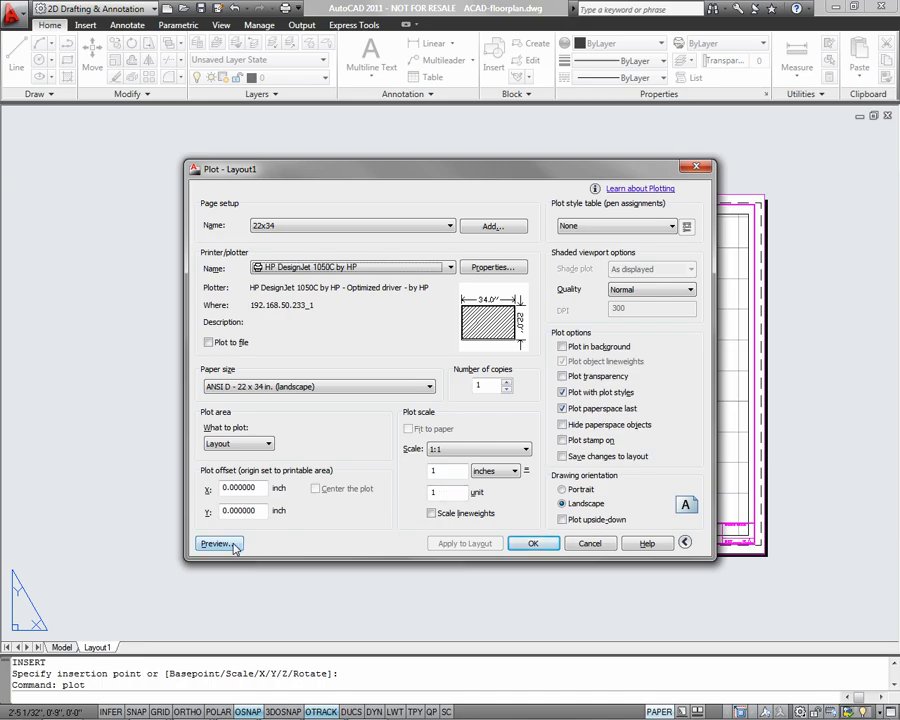